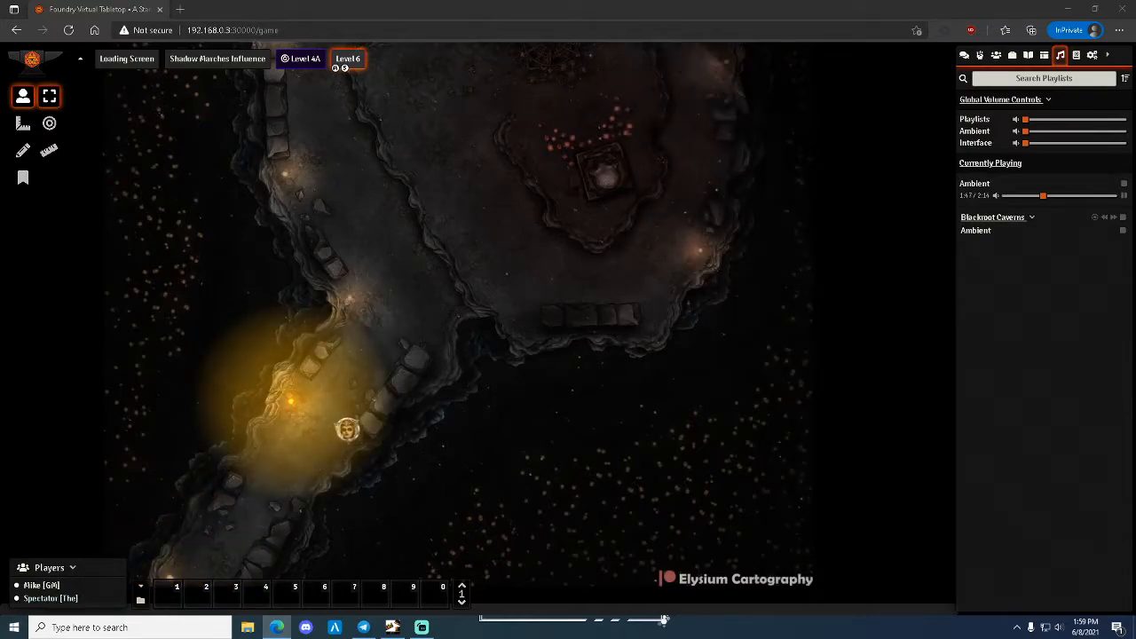
# - Walk the player token through the upper passage, stepping in and out of the lit region so the torch toggles
pyautogui.moveTo(347, 429); pyautogui.dragTo(375, 286)
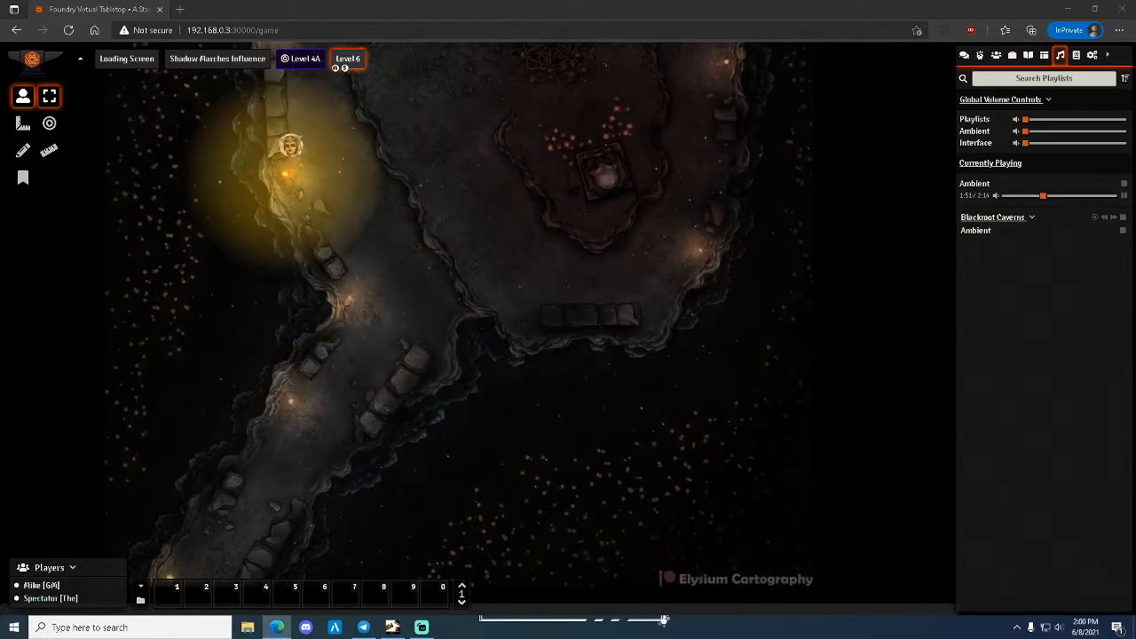
pyautogui.moveTo(291, 145); pyautogui.dragTo(317, 116)
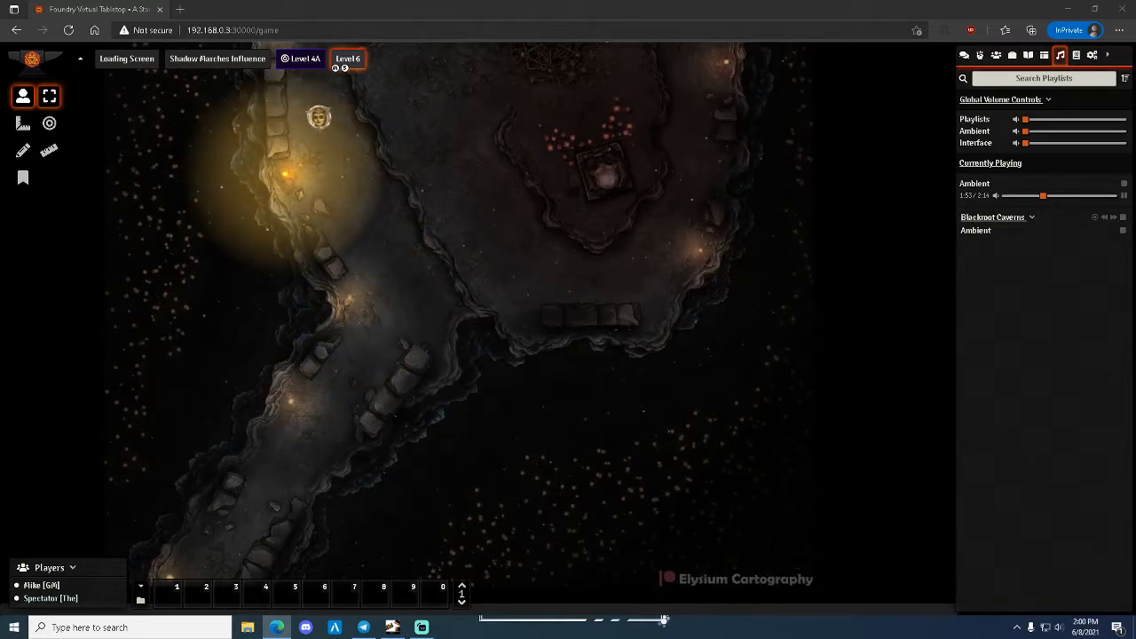
pyautogui.moveTo(318, 115); pyautogui.dragTo(347, 116)
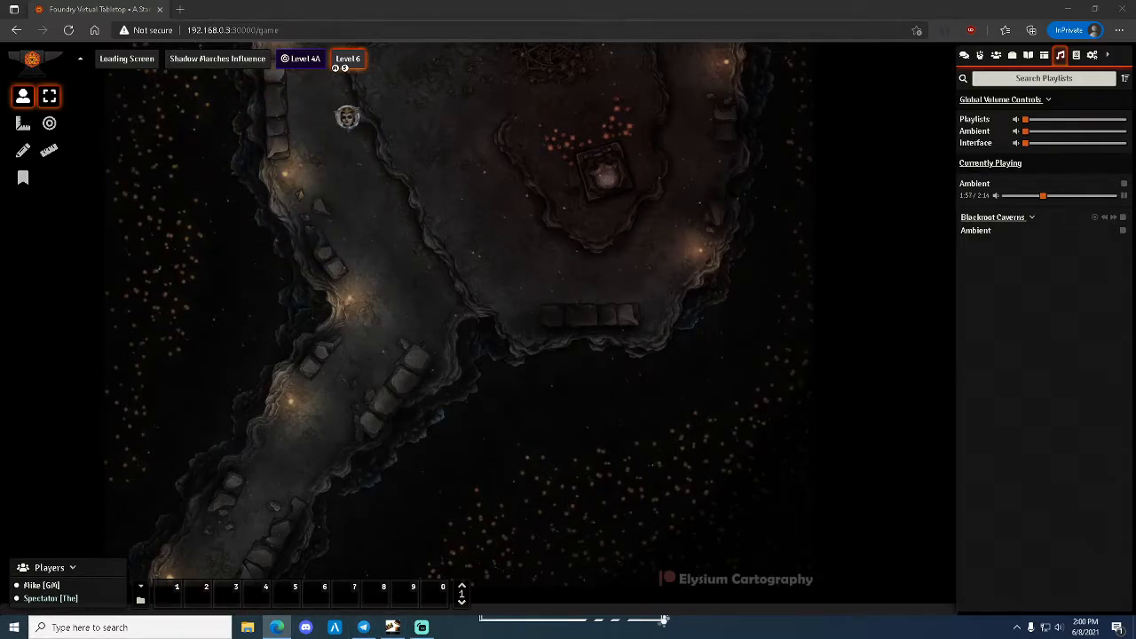
pyautogui.moveTo(347, 116); pyautogui.dragTo(329, 135)
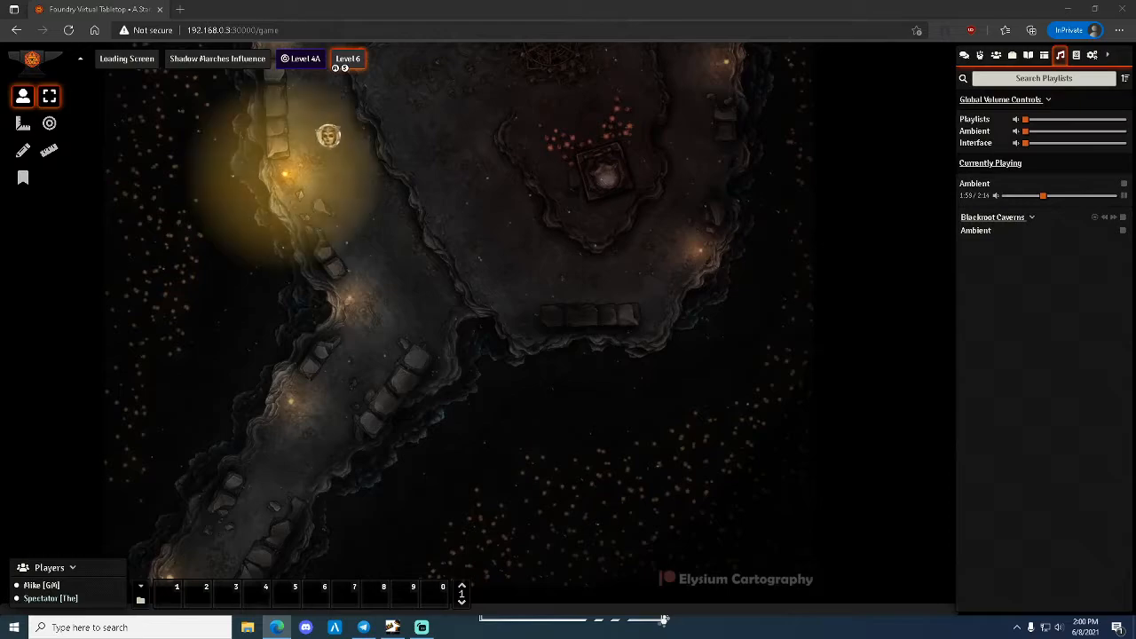
pyautogui.moveTo(328, 136); pyautogui.dragTo(320, 145)
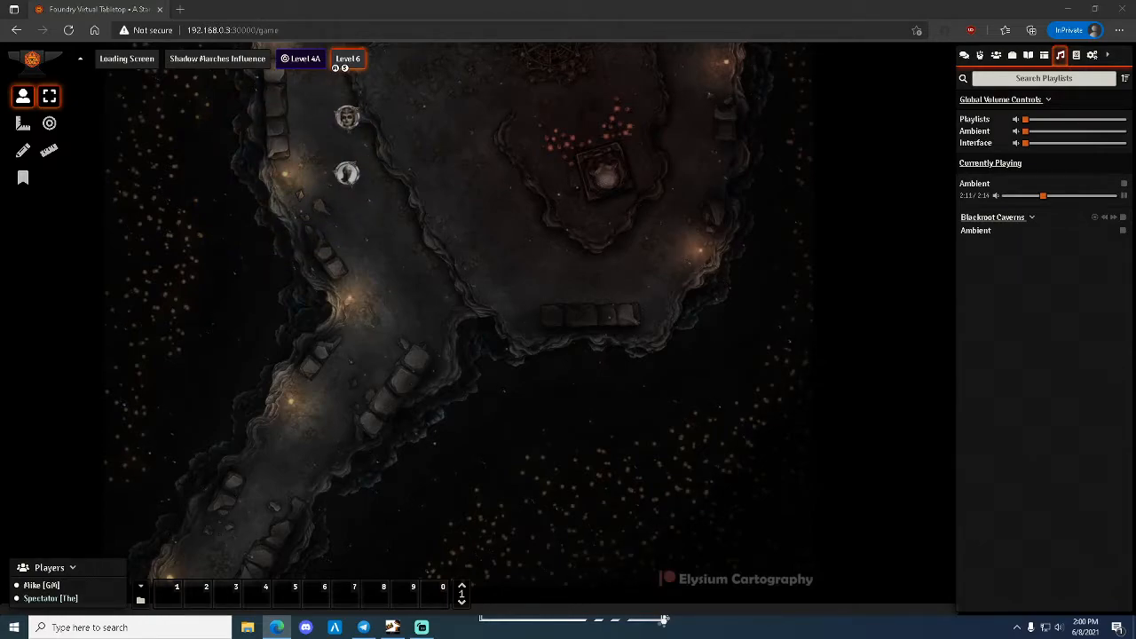
# - Bring both tokens down into the middle passage
pyautogui.moveTo(346, 173); pyautogui.dragTo(375, 201)
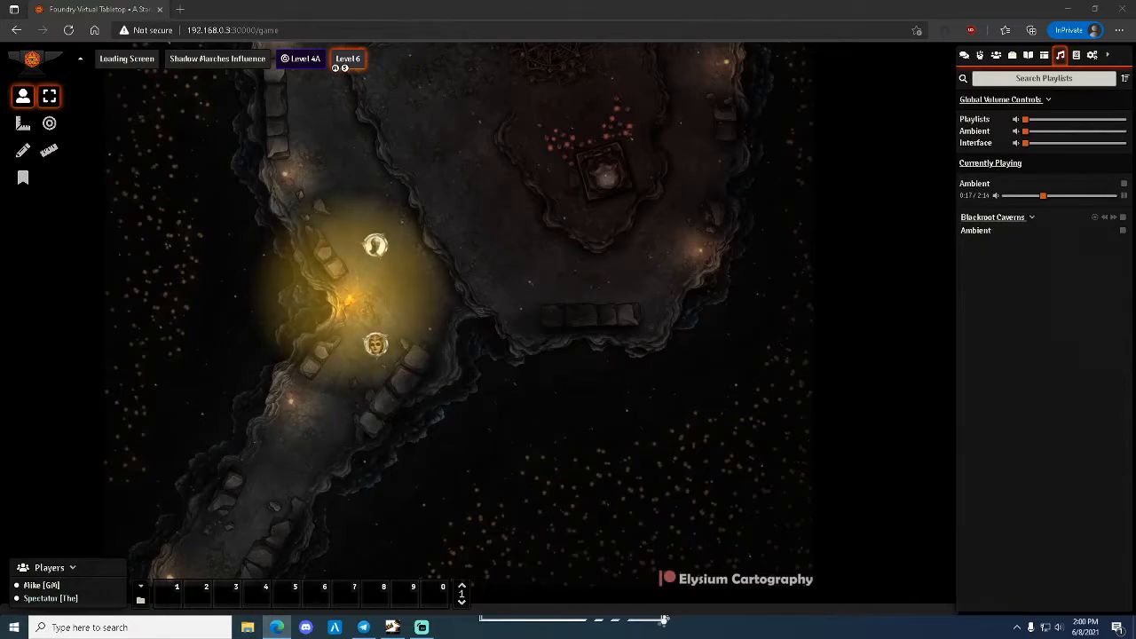
pyautogui.moveTo(376, 344); pyautogui.dragTo(320, 401)
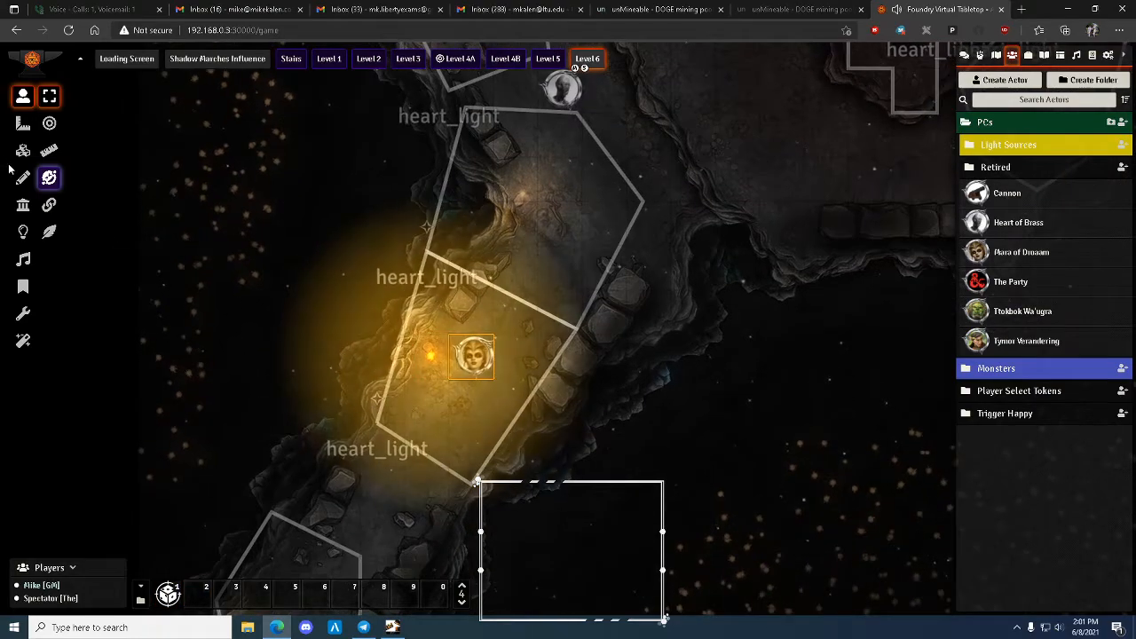
# - Switch the scene controls to the Drawing Tools layer so the heart_light regions appear
pyautogui.click(23, 231)
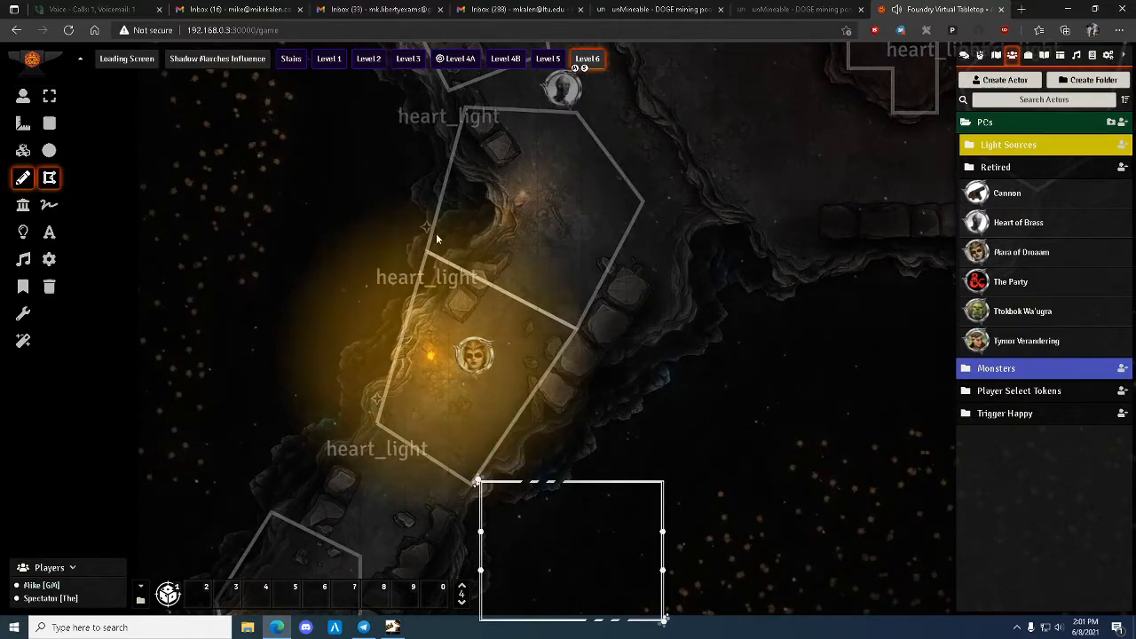
pyautogui.moveTo(49, 177)
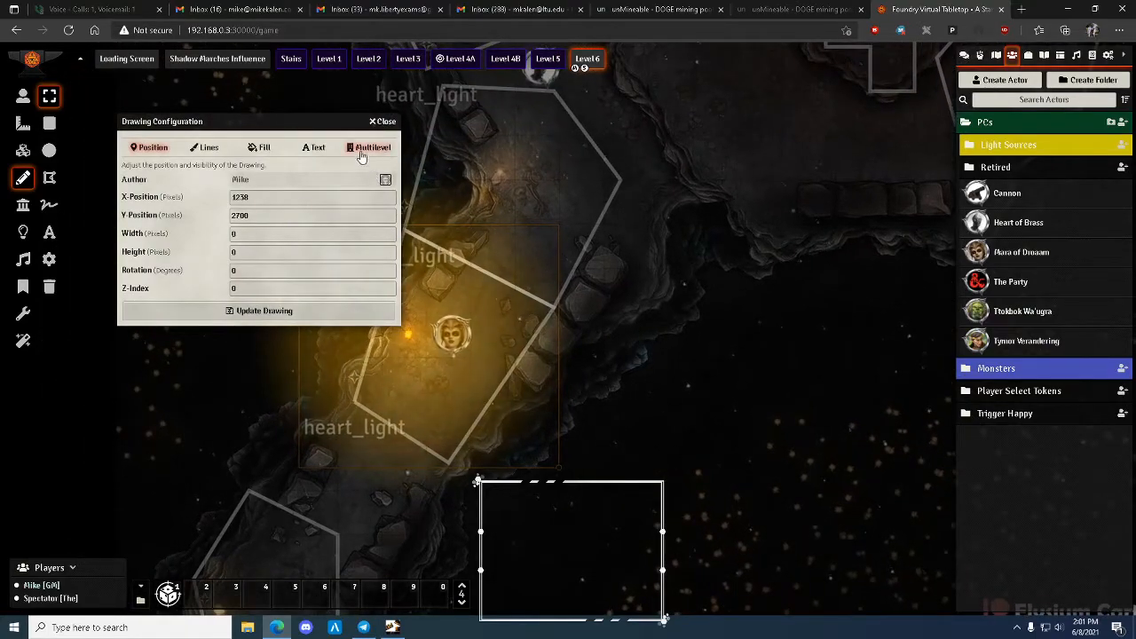
# - Review the middle region's Multilevel triggers: enter/leave run macro heart_light with argument Light2, then close
pyautogui.click(371, 146)
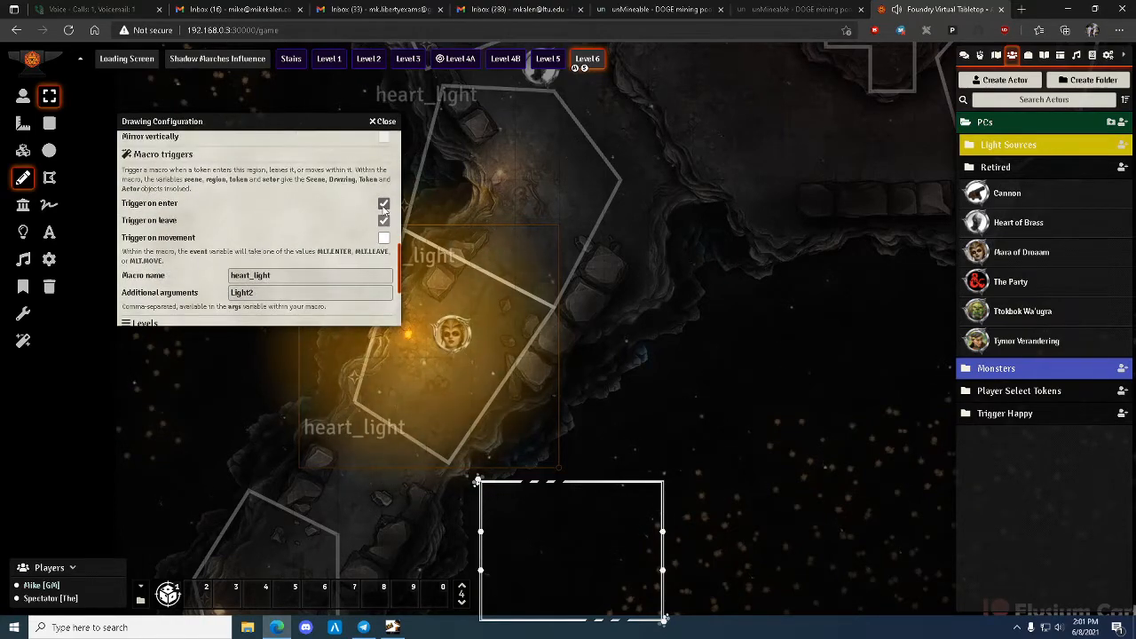
pyautogui.click(383, 219)
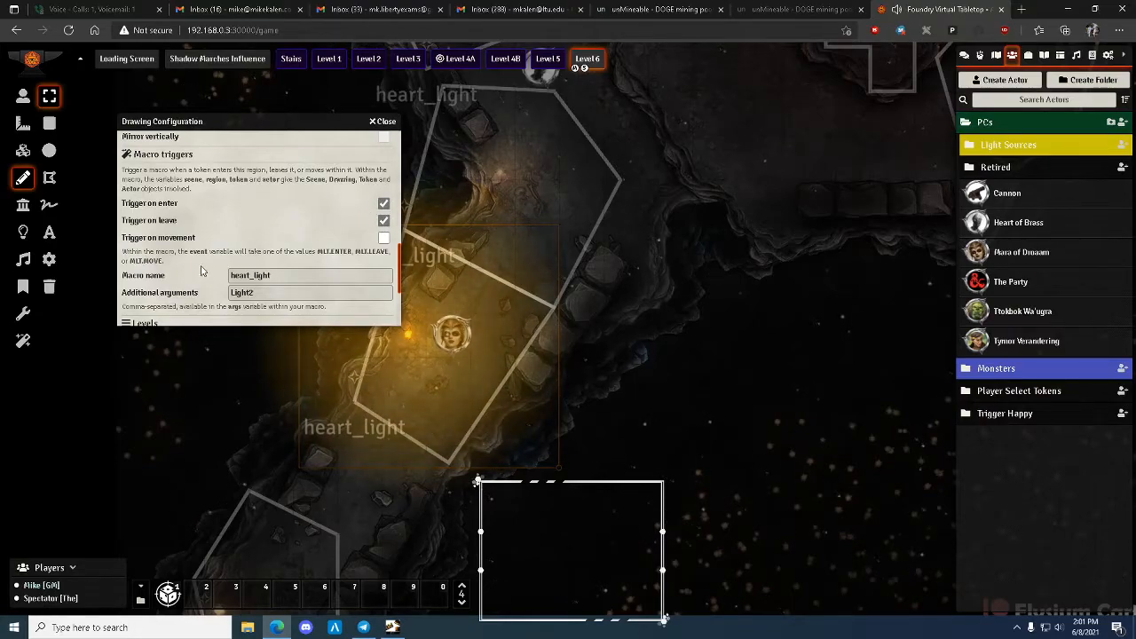
pyautogui.click(309, 275)
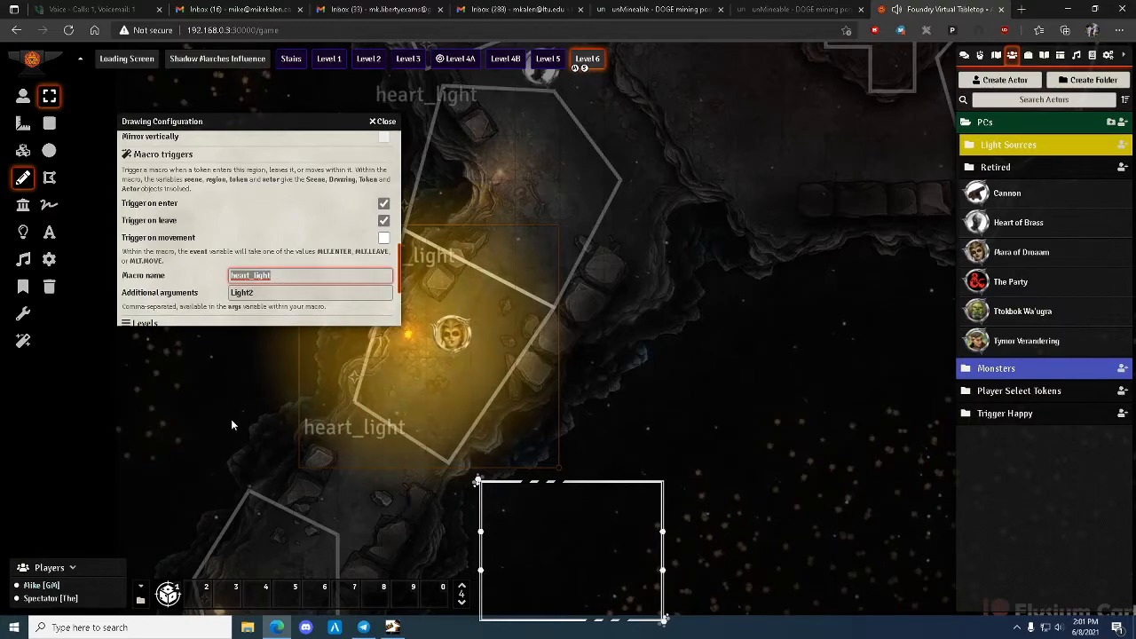
pyautogui.click(310, 292)
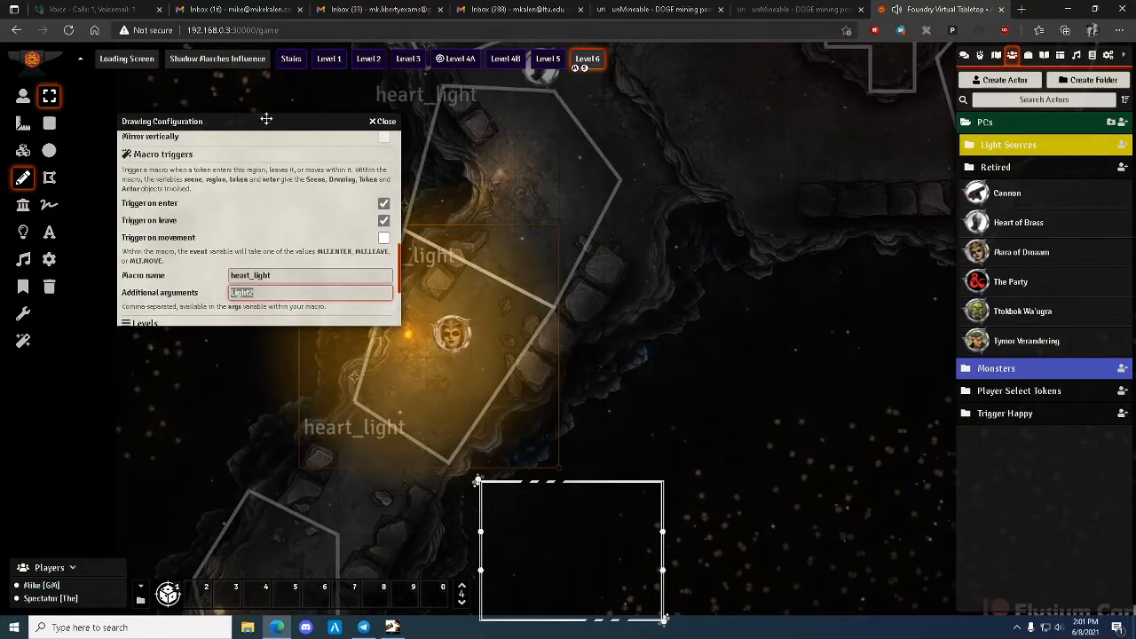
pyautogui.moveTo(266, 121); pyautogui.dragTo(228, 93)
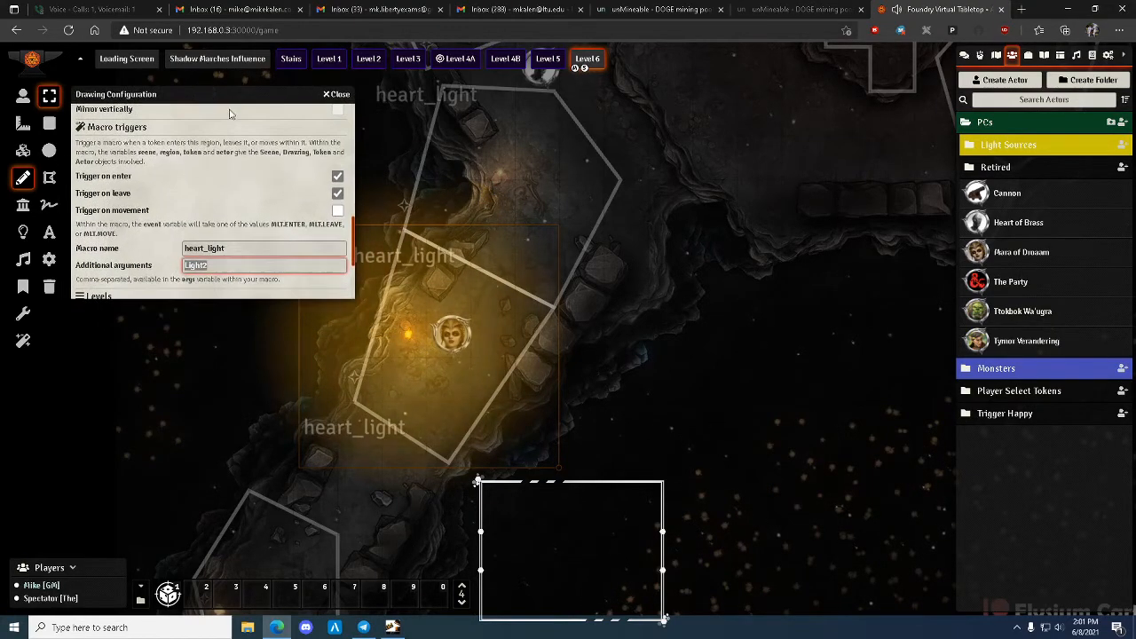
pyautogui.click(336, 94)
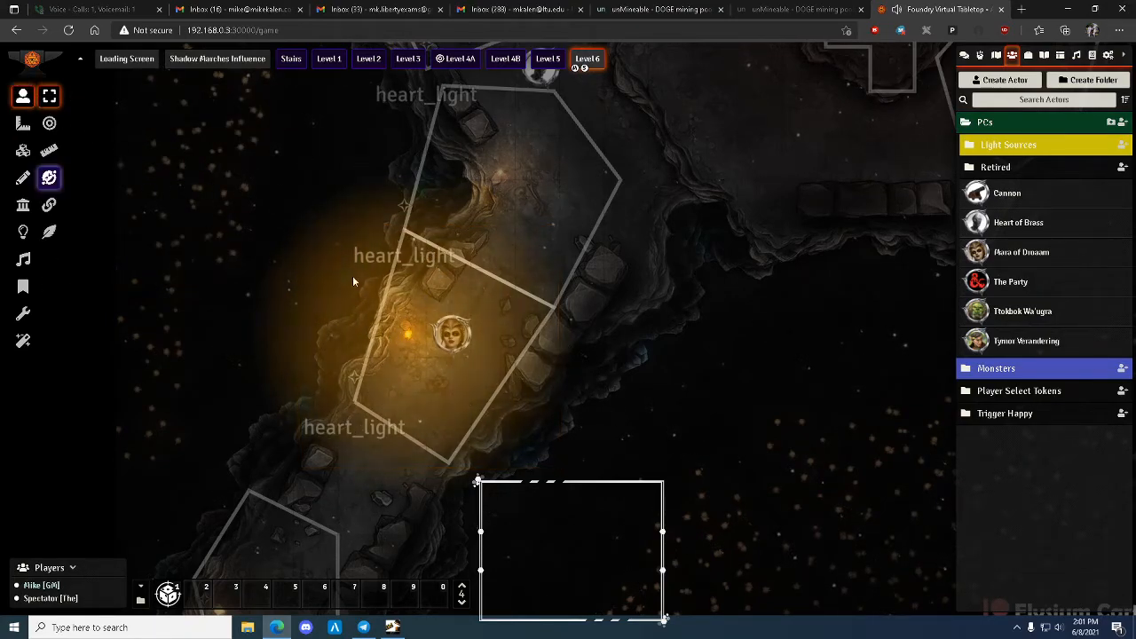
# - Inspect Light2's token Vision settings (dim radius 16, Blurred Torch animation) and close the configuration
pyautogui.doubleClick(452, 333)
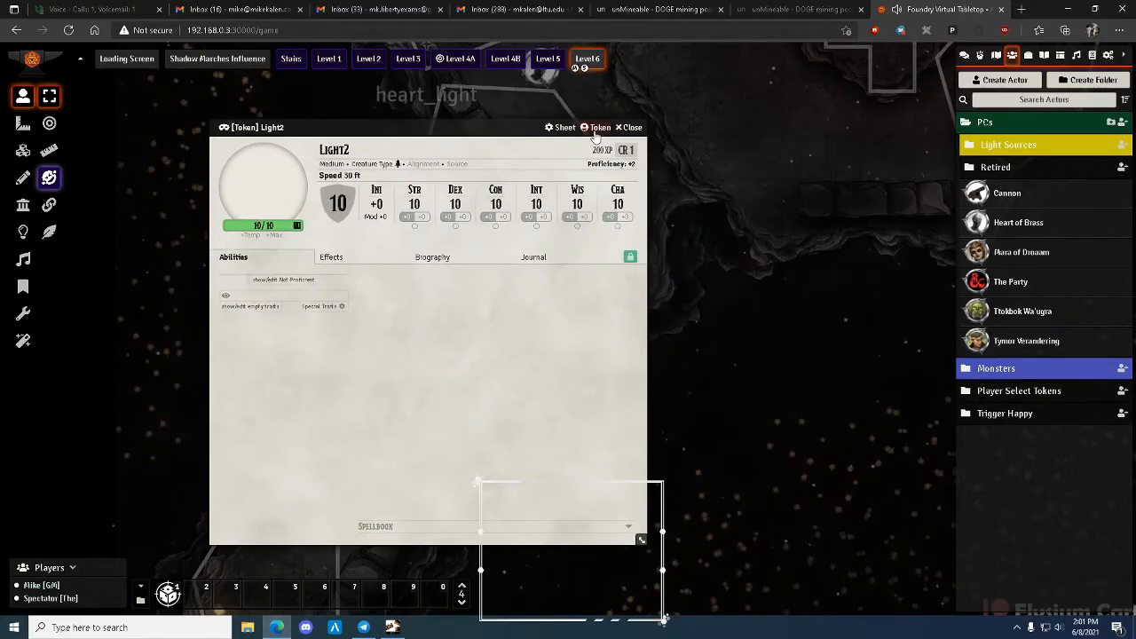
pyautogui.click(601, 127)
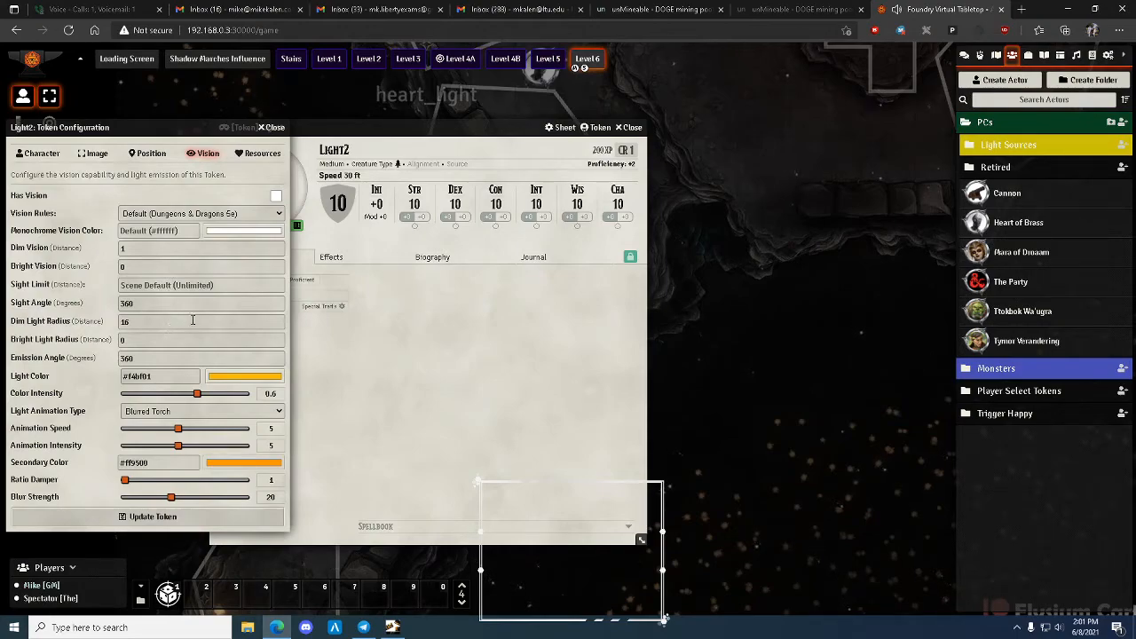
pyautogui.moveTo(218, 405)
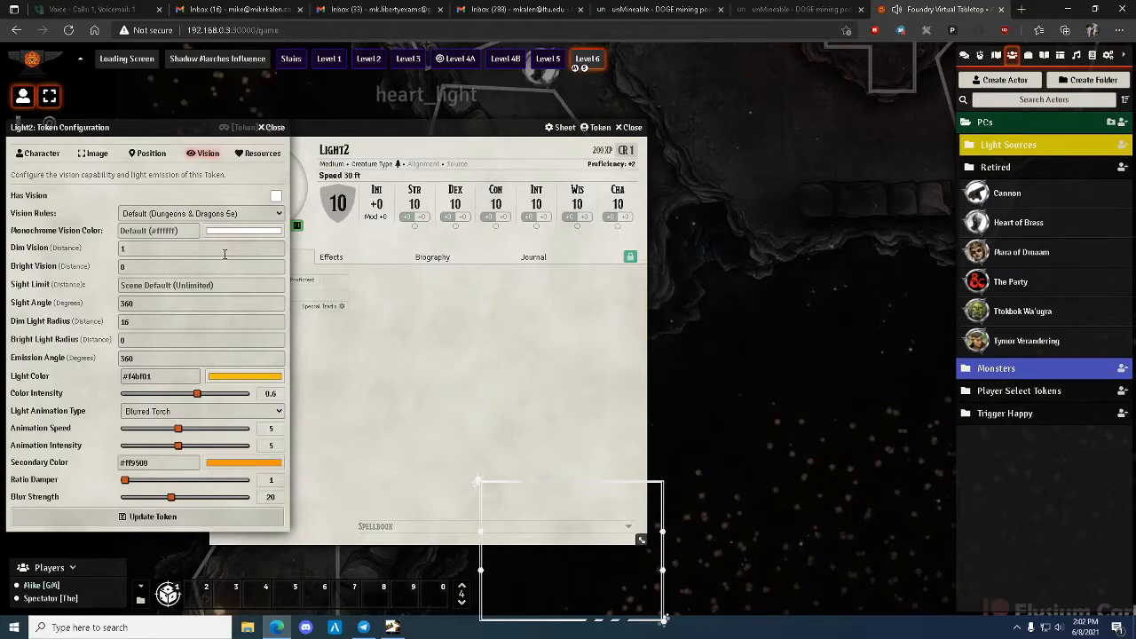
pyautogui.click(201, 248)
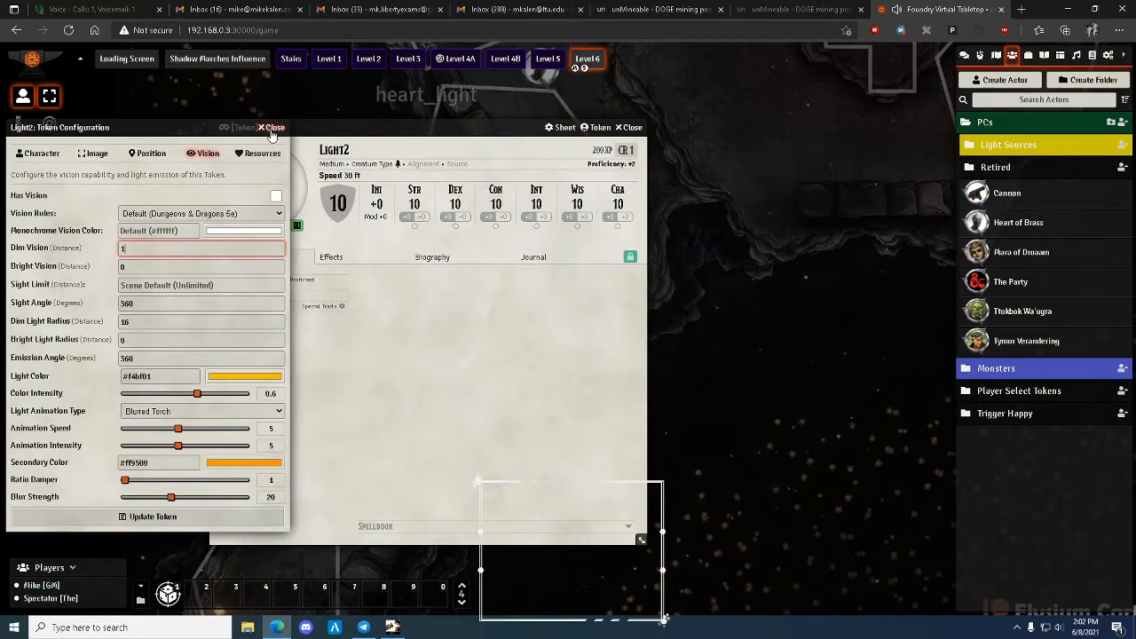
pyautogui.click(273, 127)
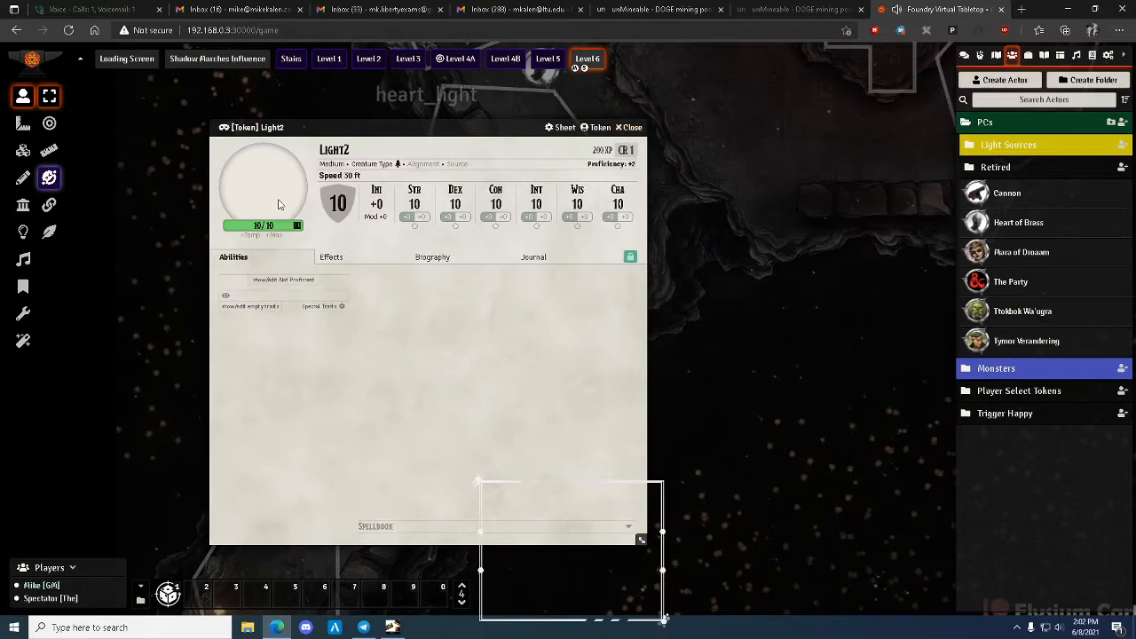
pyautogui.click(262, 187)
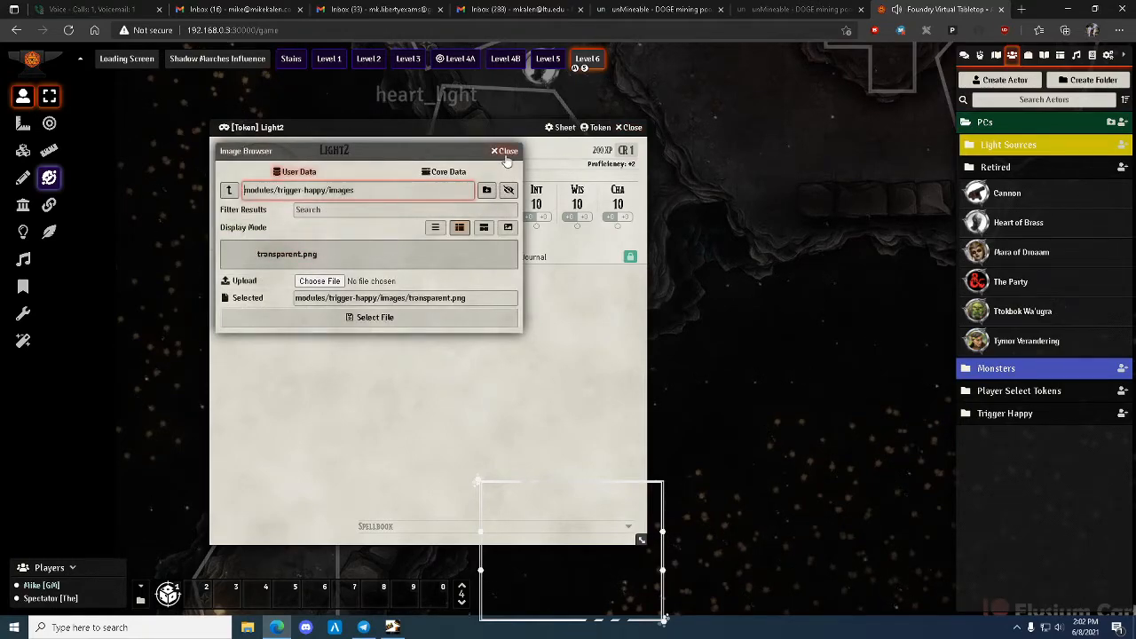
pyautogui.click(506, 150)
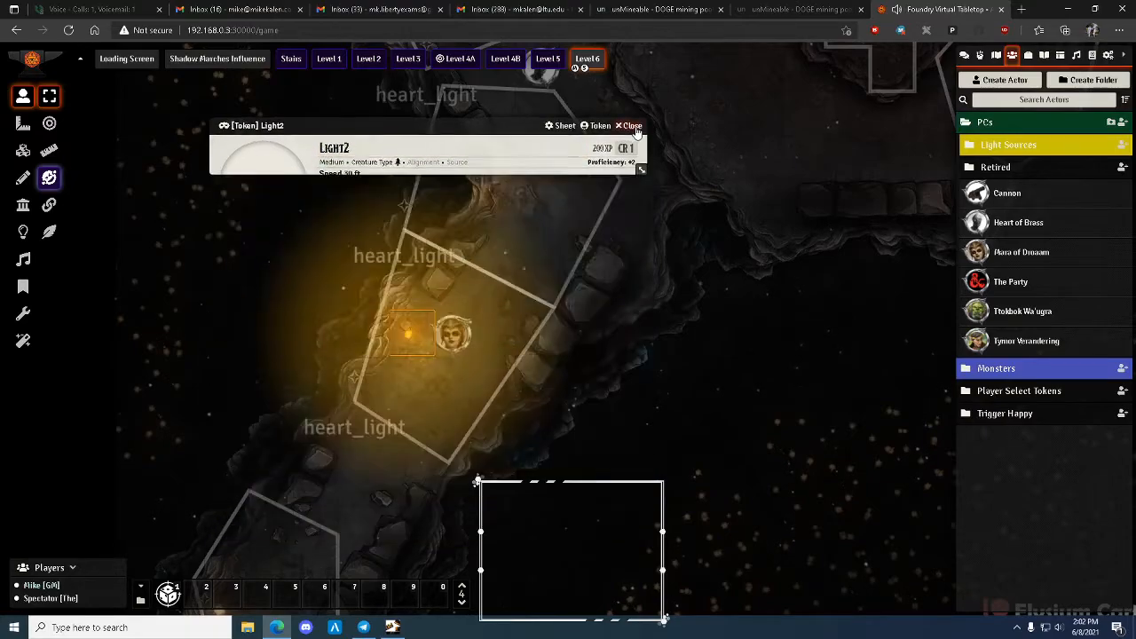
pyautogui.click(633, 125)
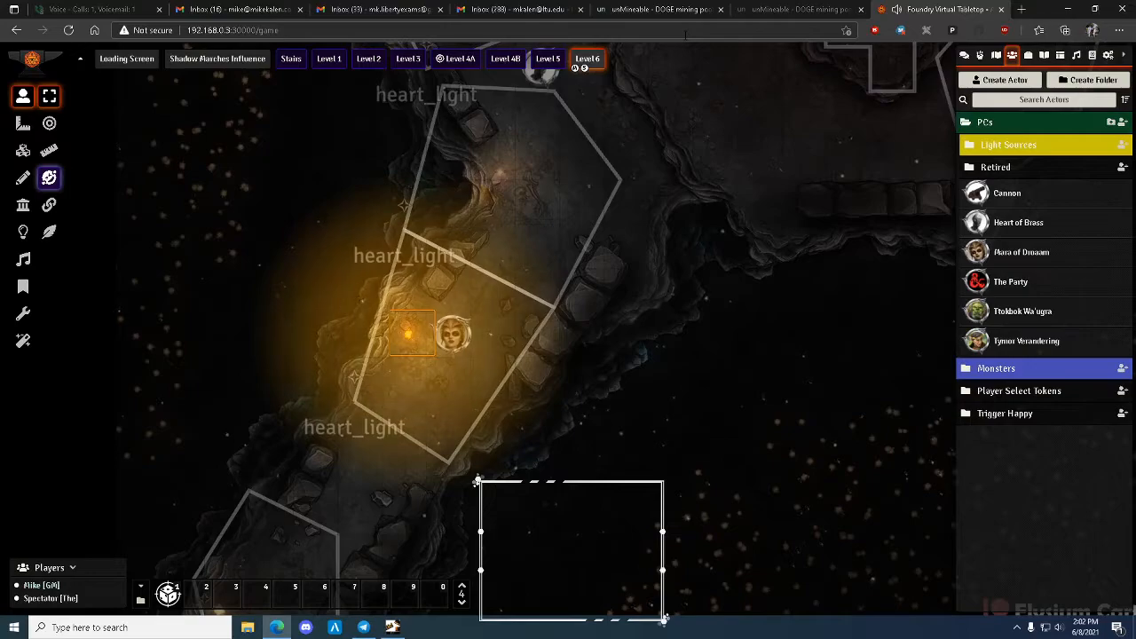
pyautogui.moveTo(452, 336)
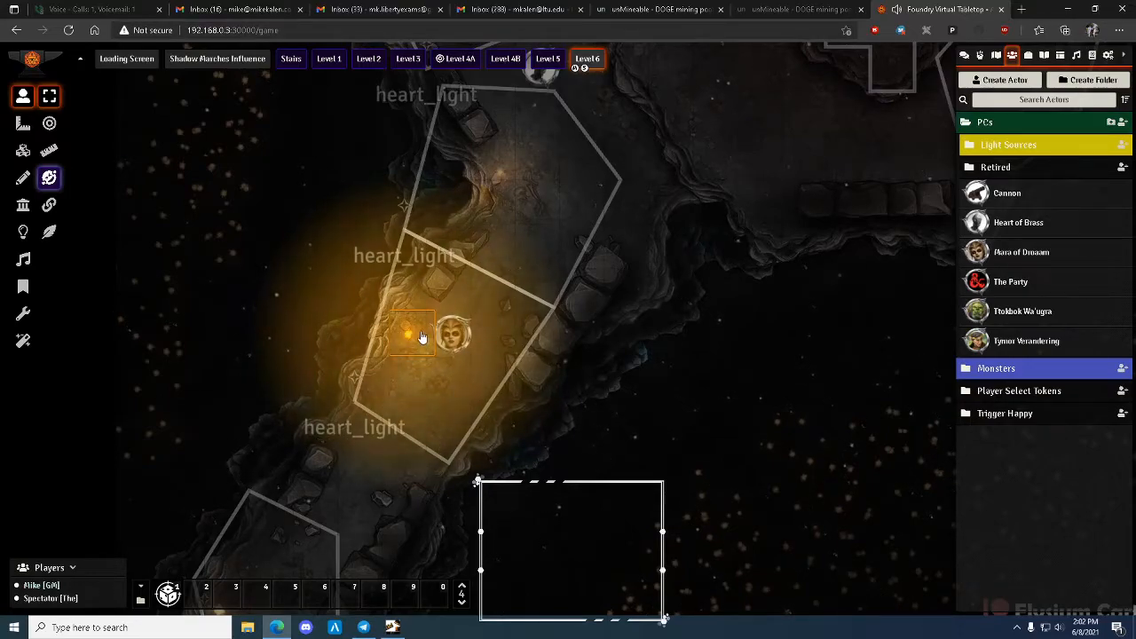
pyautogui.click(452, 335)
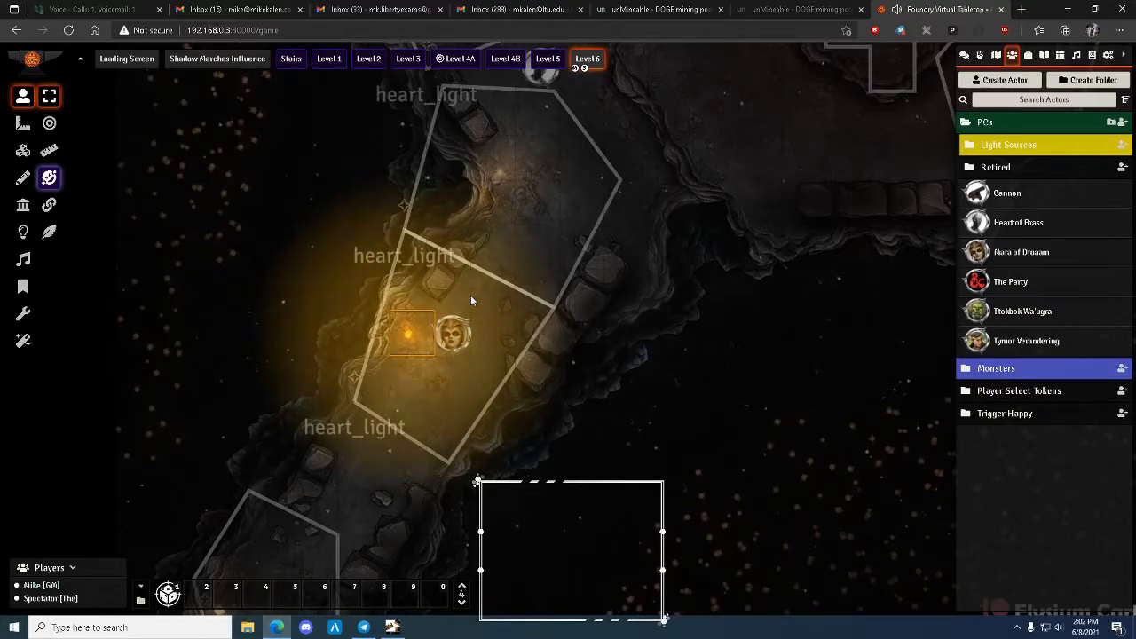
pyautogui.moveTo(403, 530)
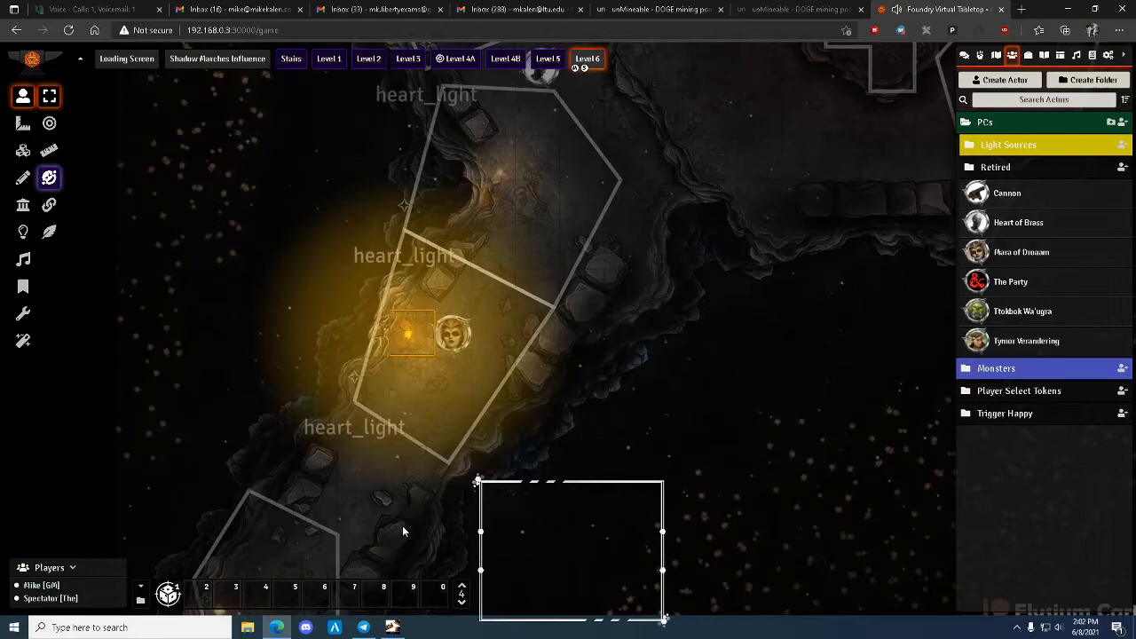
# - Edit the heart_light macro from hotbar slot 1 and highlight its args reference
pyautogui.rightClick(168, 586)
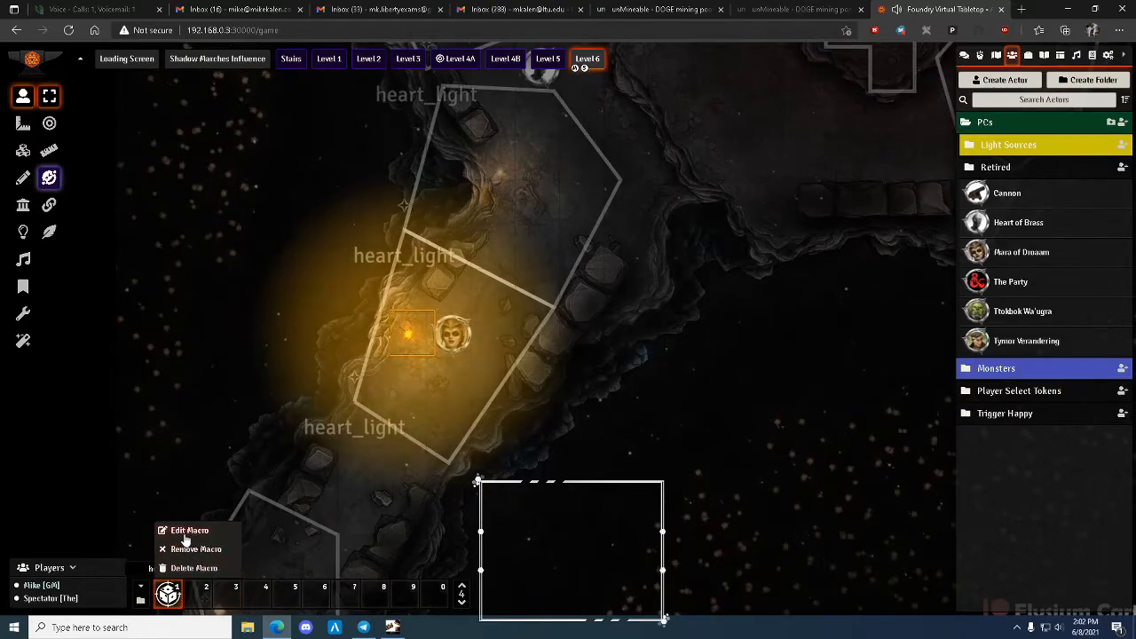
pyautogui.click(189, 530)
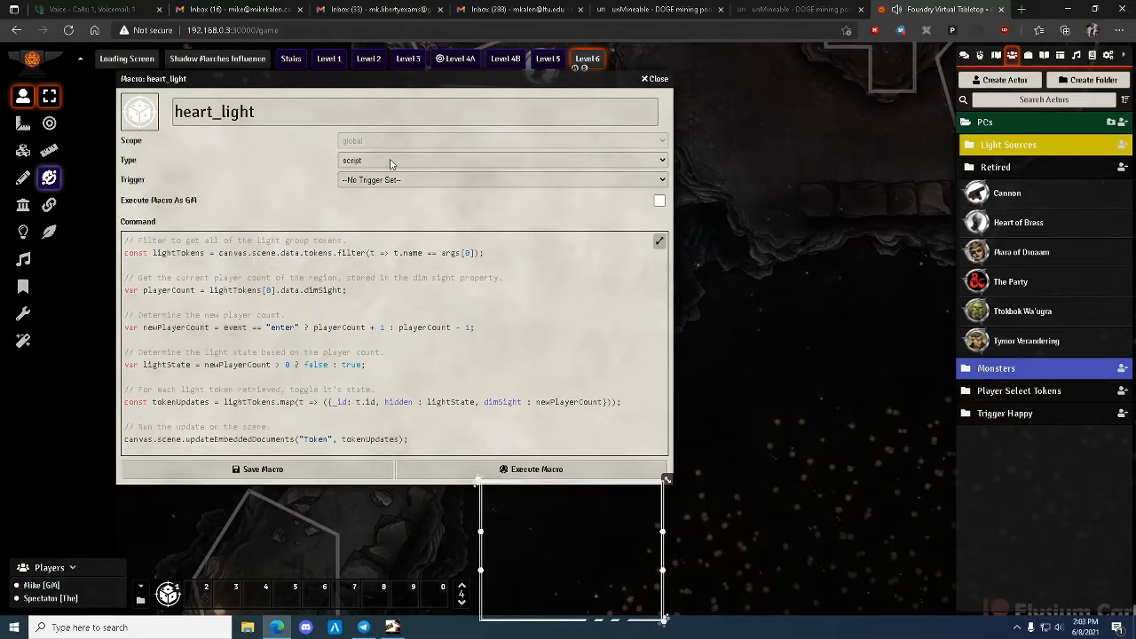
pyautogui.click(502, 159)
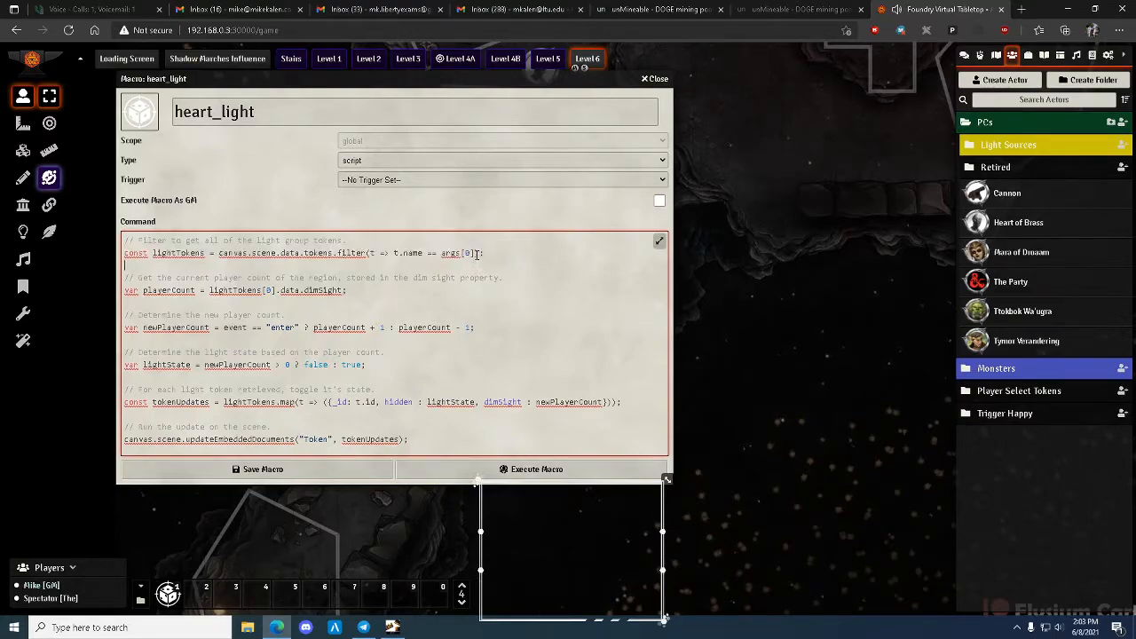
pyautogui.moveTo(720, 124)
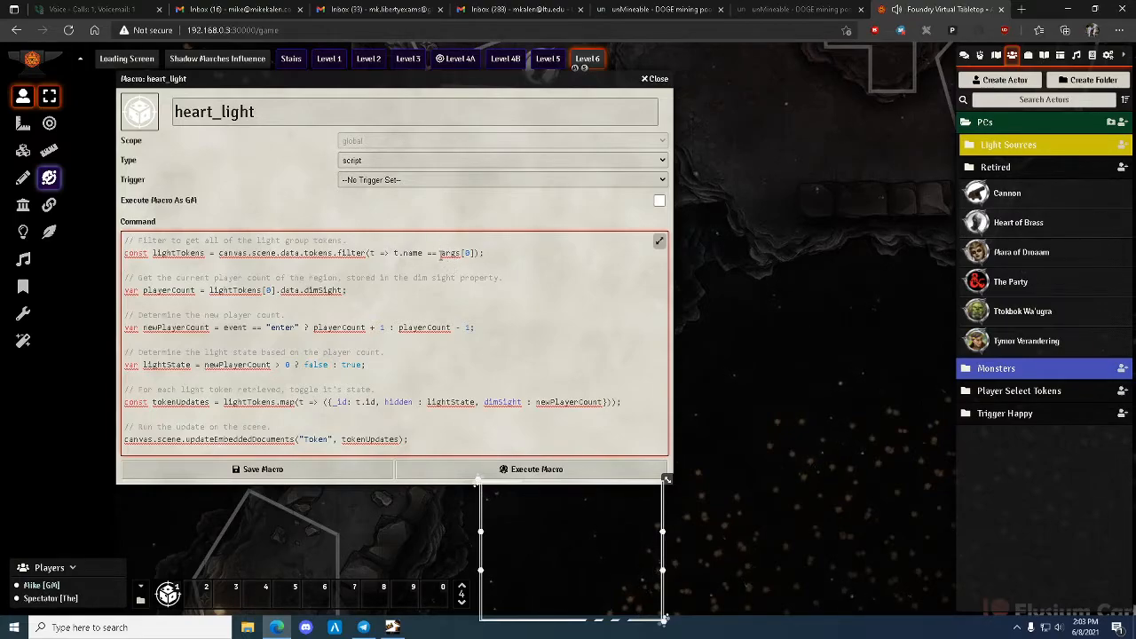
pyautogui.doubleClick(455, 253)
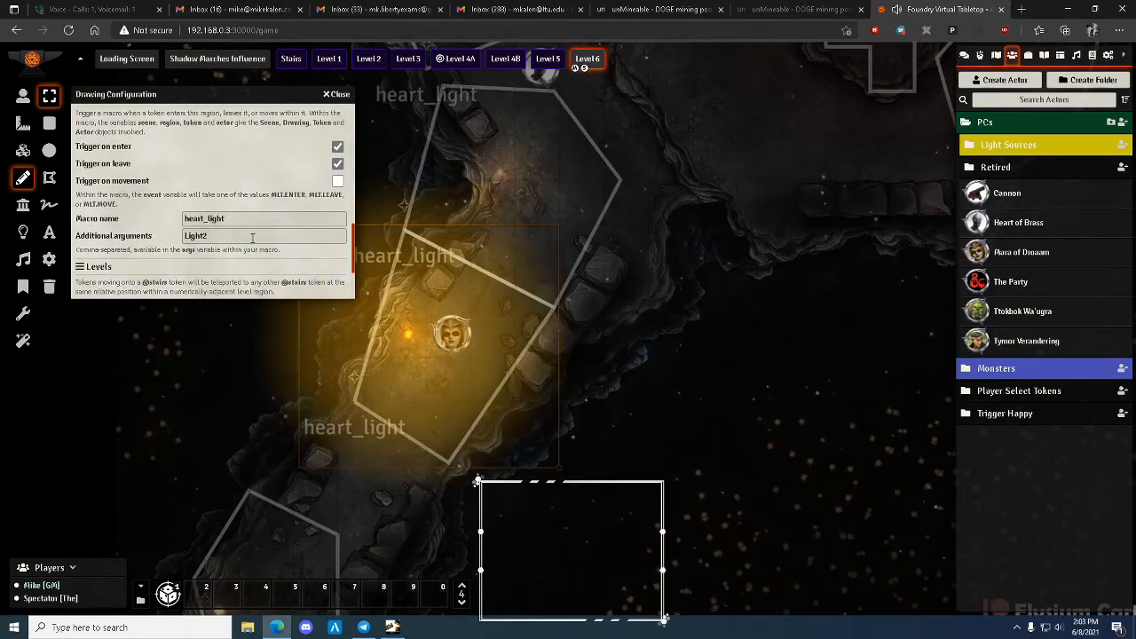
# - Point out Light2 in the region's Additional arguments field, then close its trigger settings
pyautogui.click(262, 235)
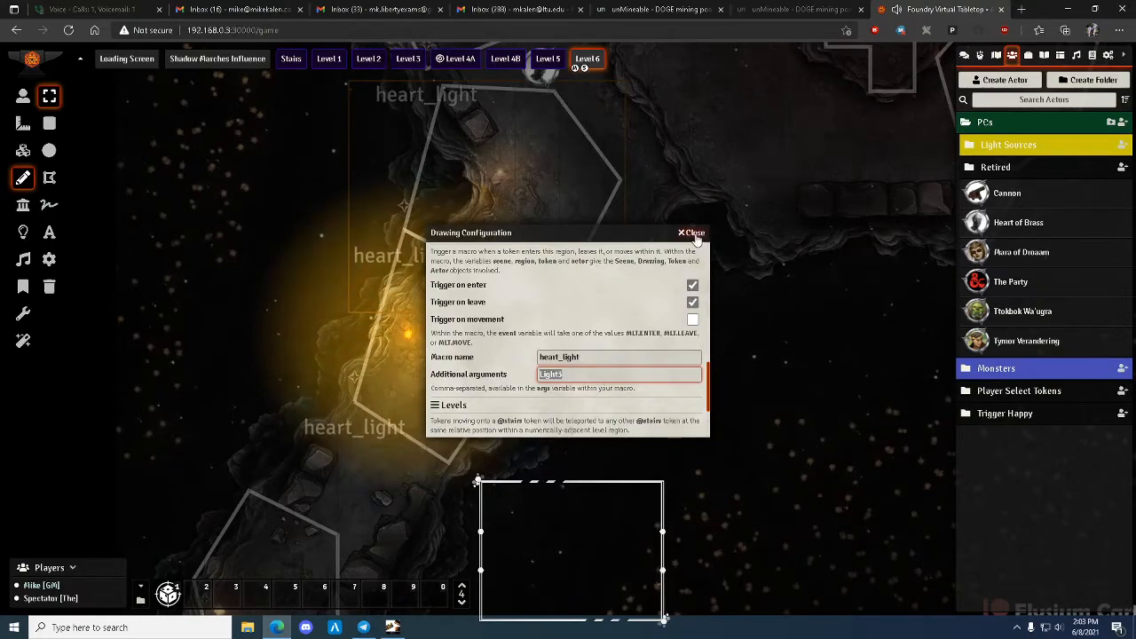
pyautogui.click(691, 232)
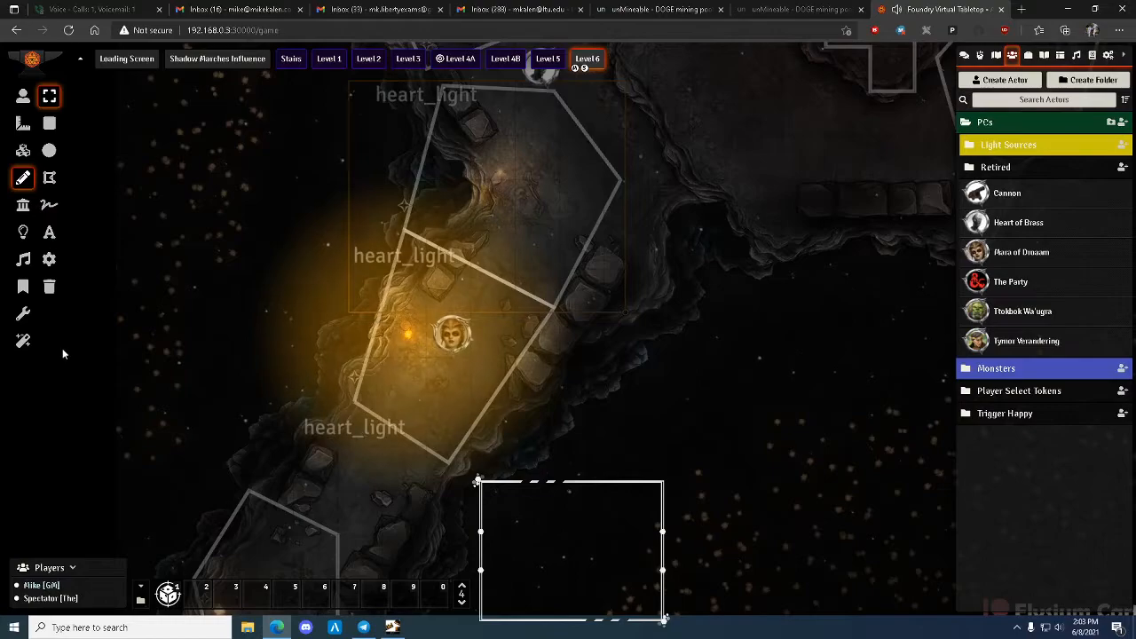
# - Edit the heart_light macro from hotbar slot 1 again to review its player-count lines
pyautogui.rightClick(168, 593)
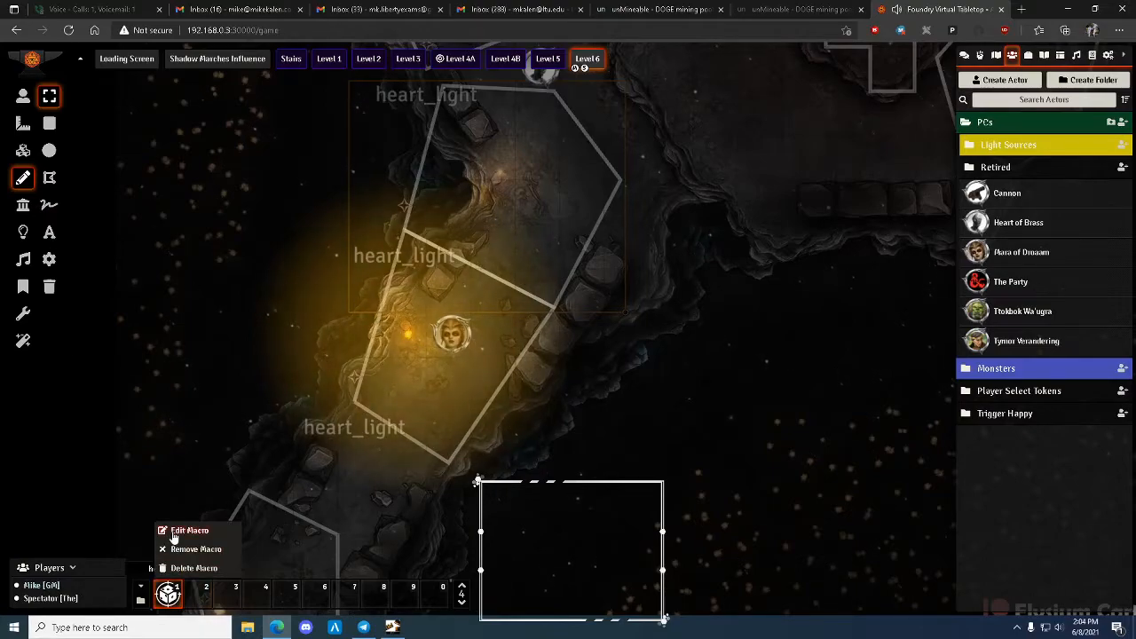
pyautogui.click(189, 530)
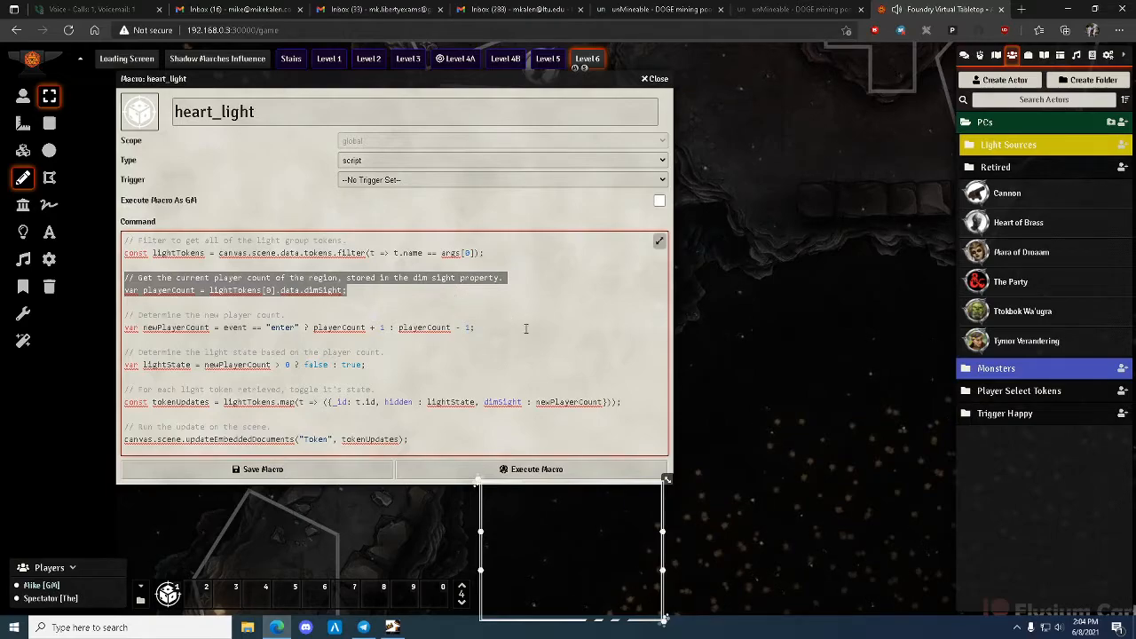
pyautogui.moveTo(556, 334)
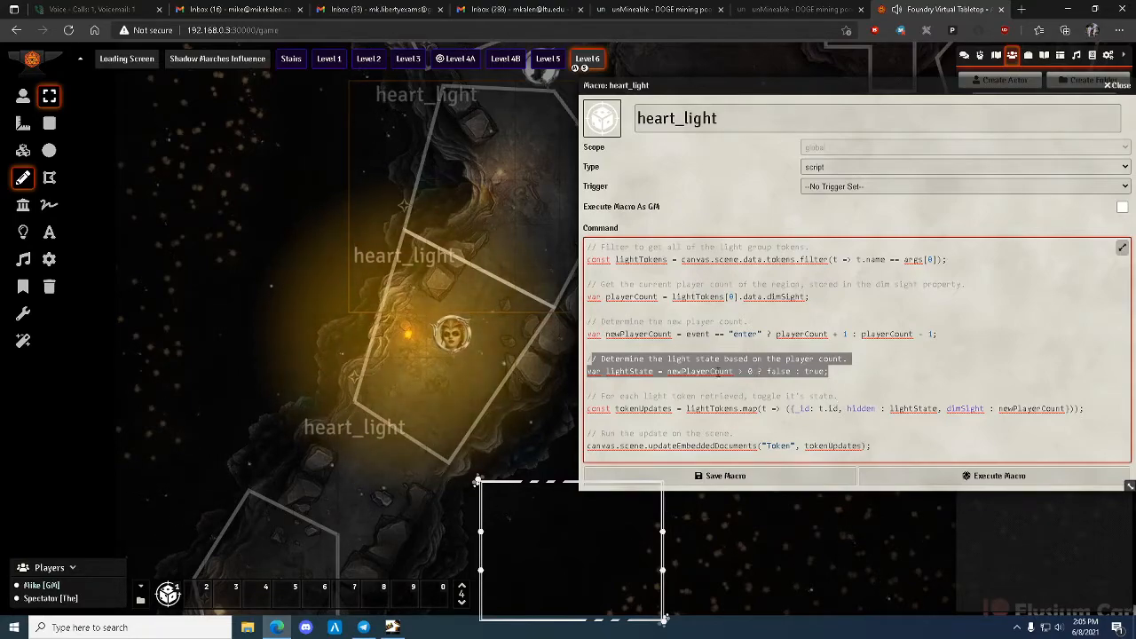
pyautogui.click(751, 342)
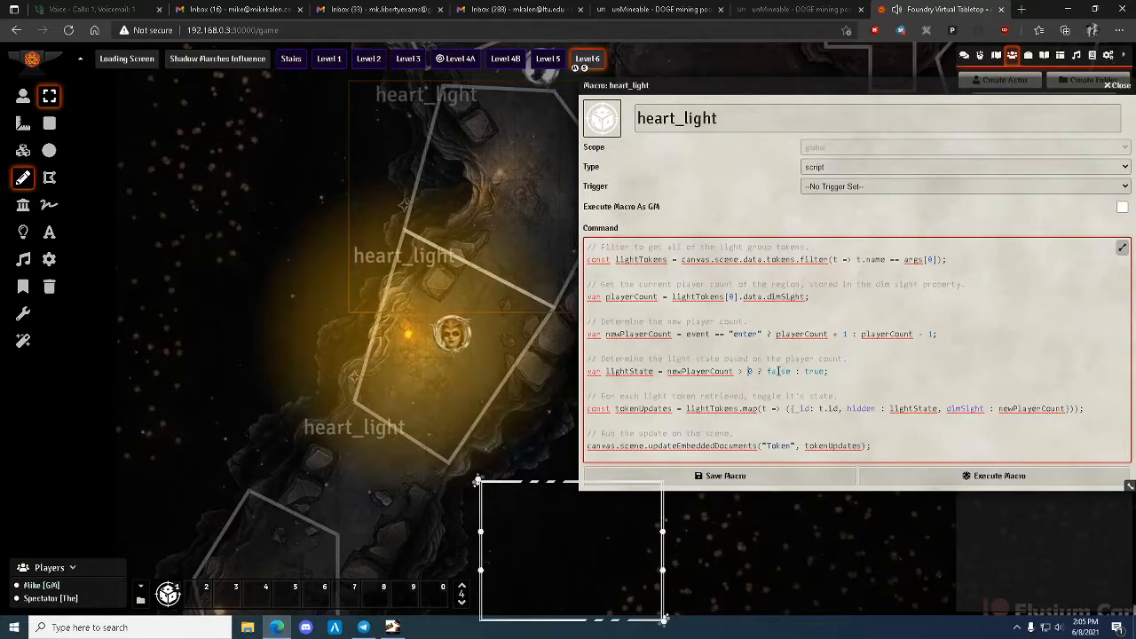
pyautogui.doubleClick(778, 371)
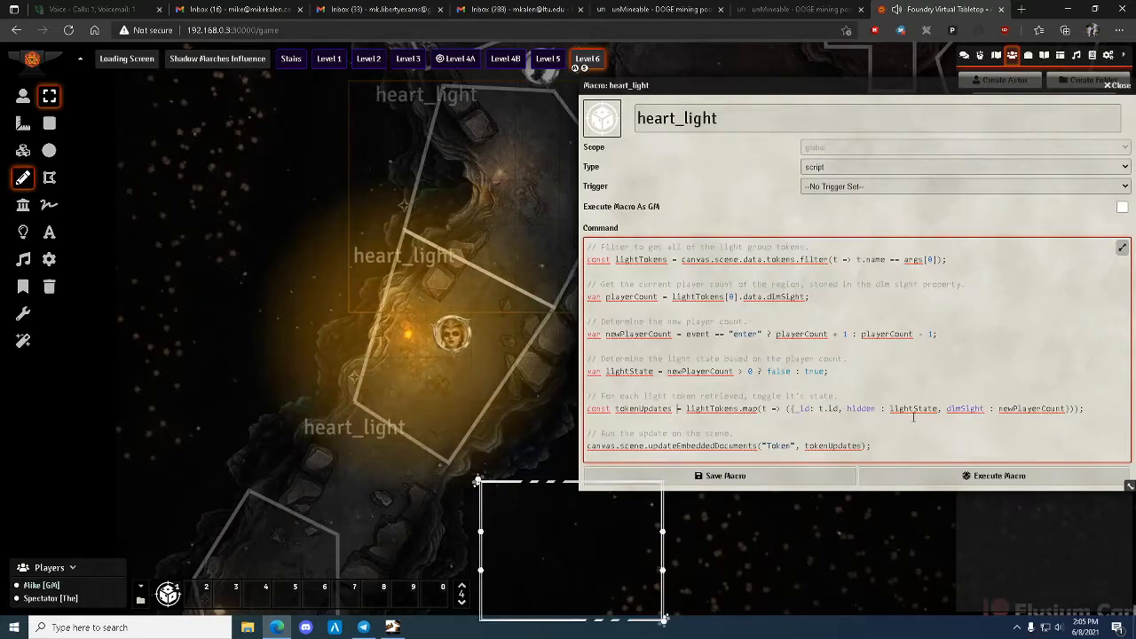
pyautogui.doubleClick(862, 409)
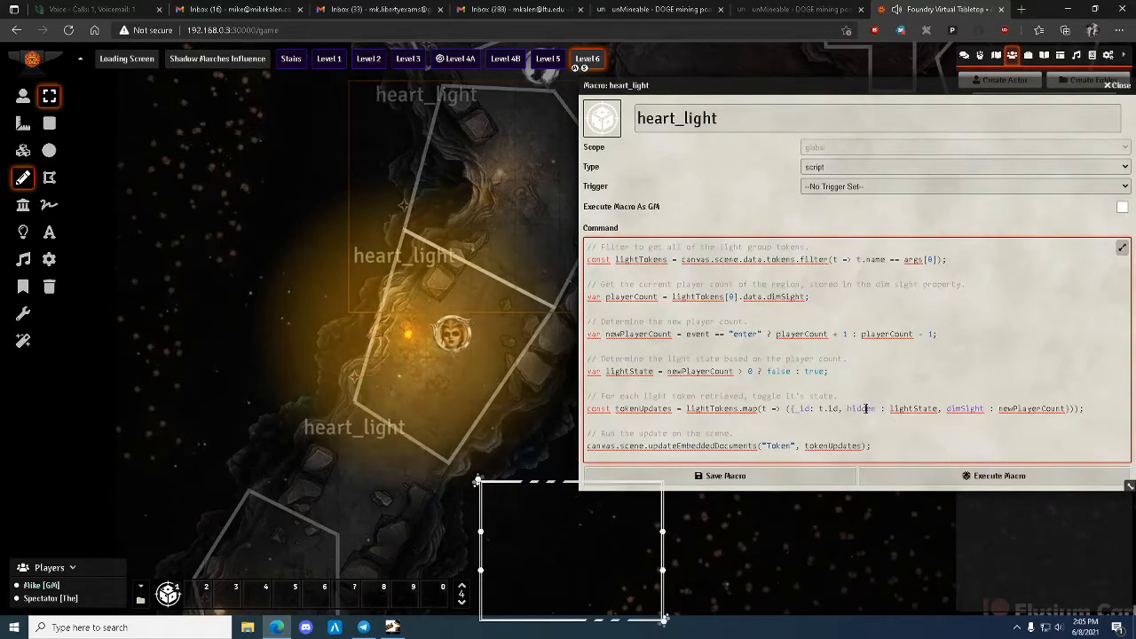
pyautogui.doubleClick(861, 408)
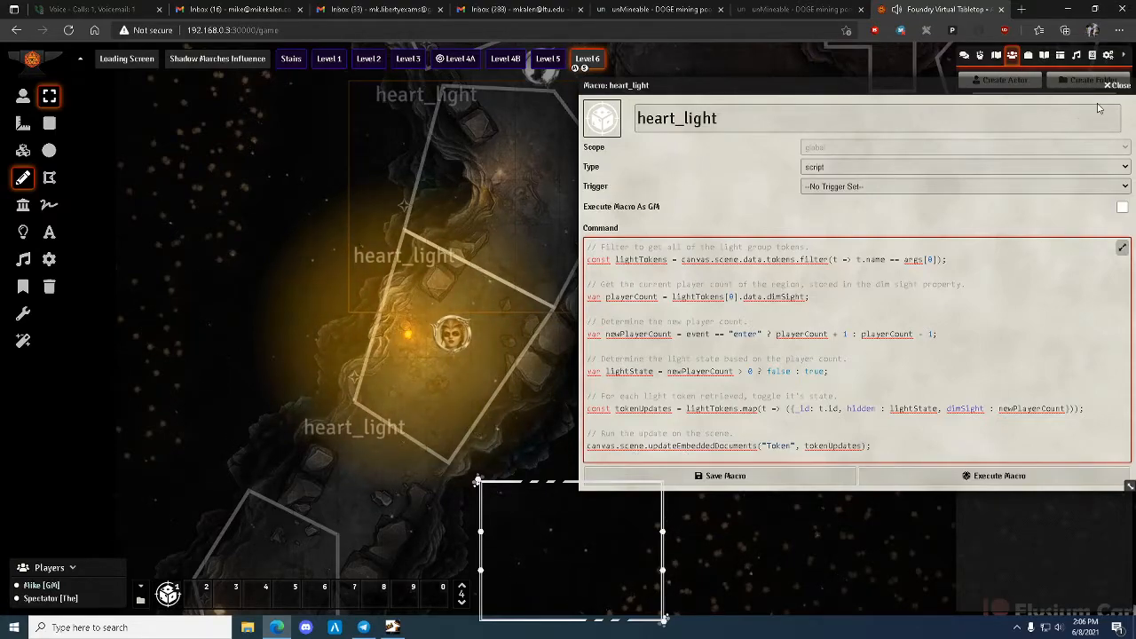
# - Close the macro editor and return focus to the cave map
pyautogui.click(1116, 84)
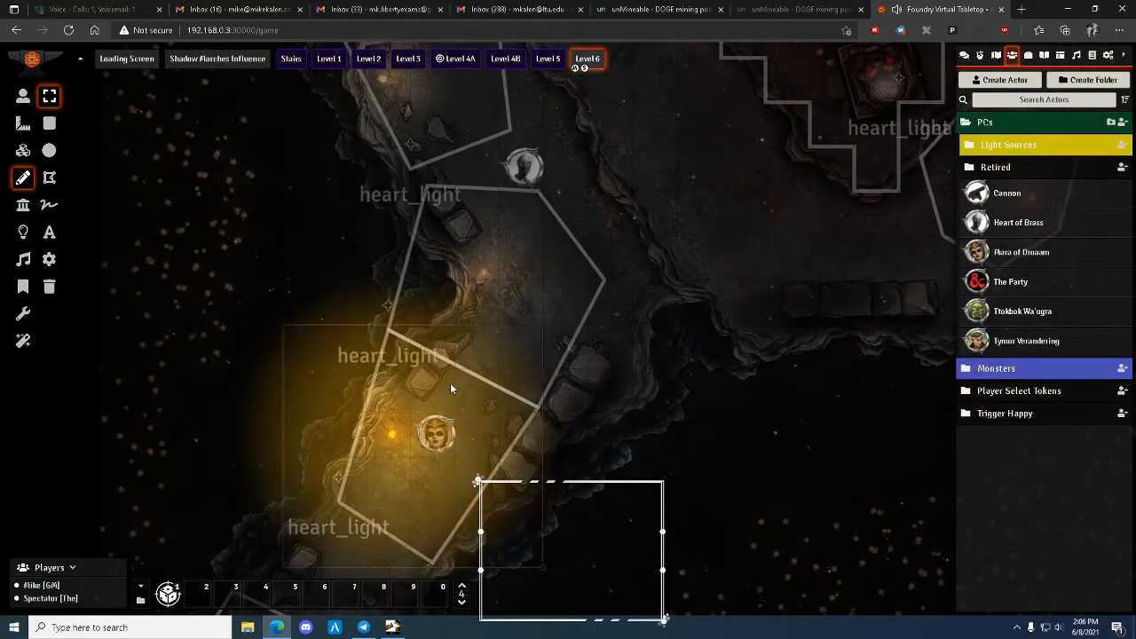
pyautogui.click(434, 435)
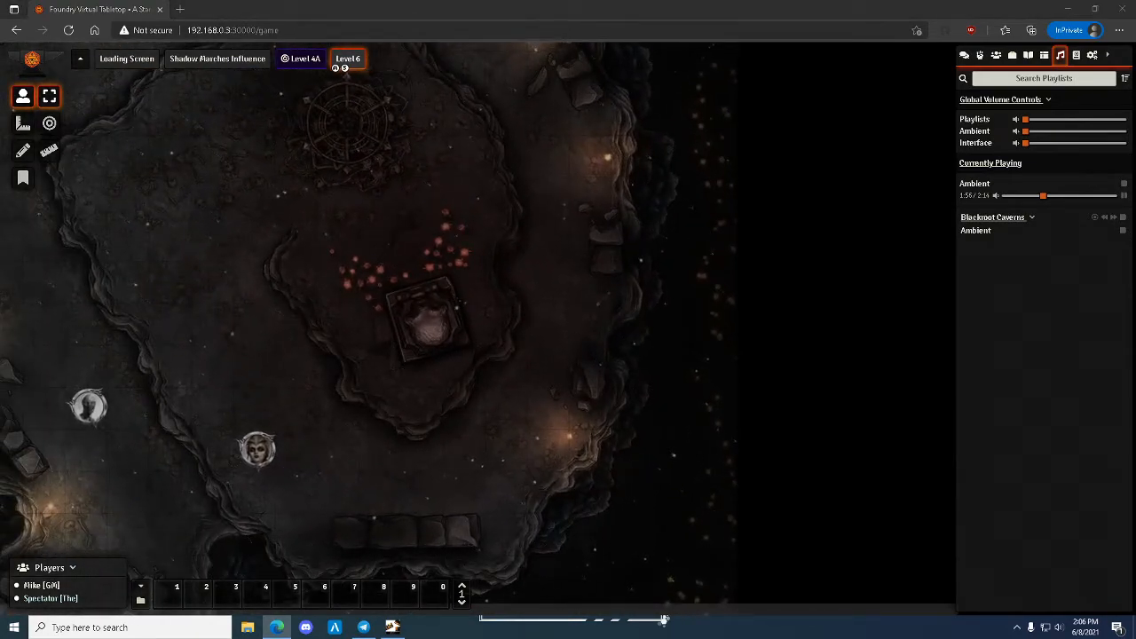
# - Move the player token into the heart's area to light the red glow, then out to extinguish it
pyautogui.moveTo(258, 449); pyautogui.dragTo(241, 390)
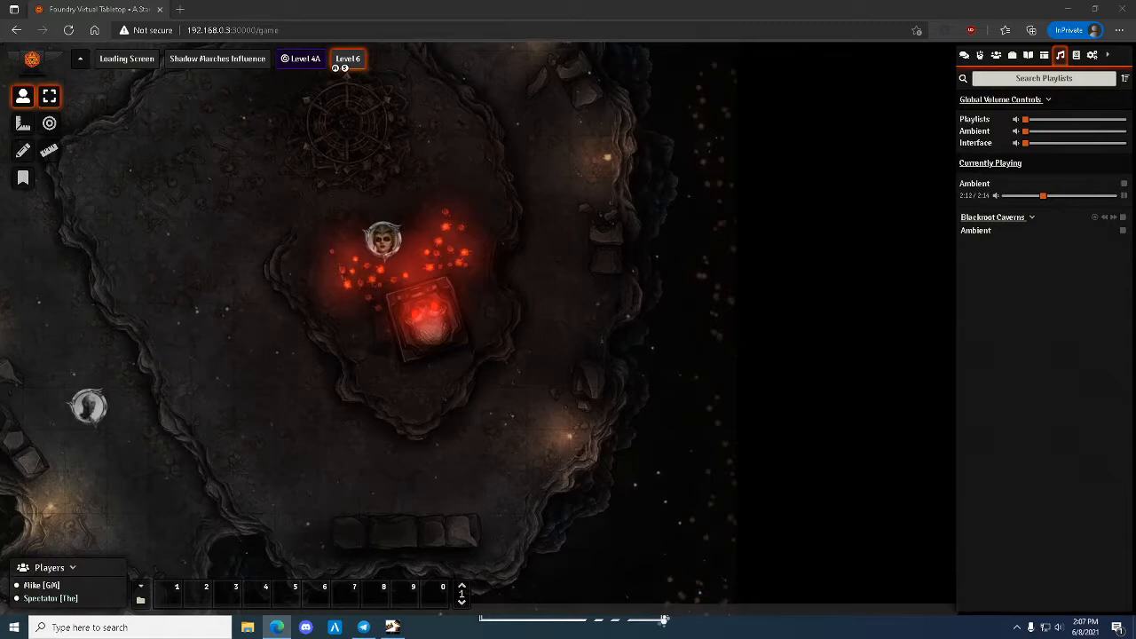
pyautogui.moveTo(382, 240); pyautogui.dragTo(342, 156)
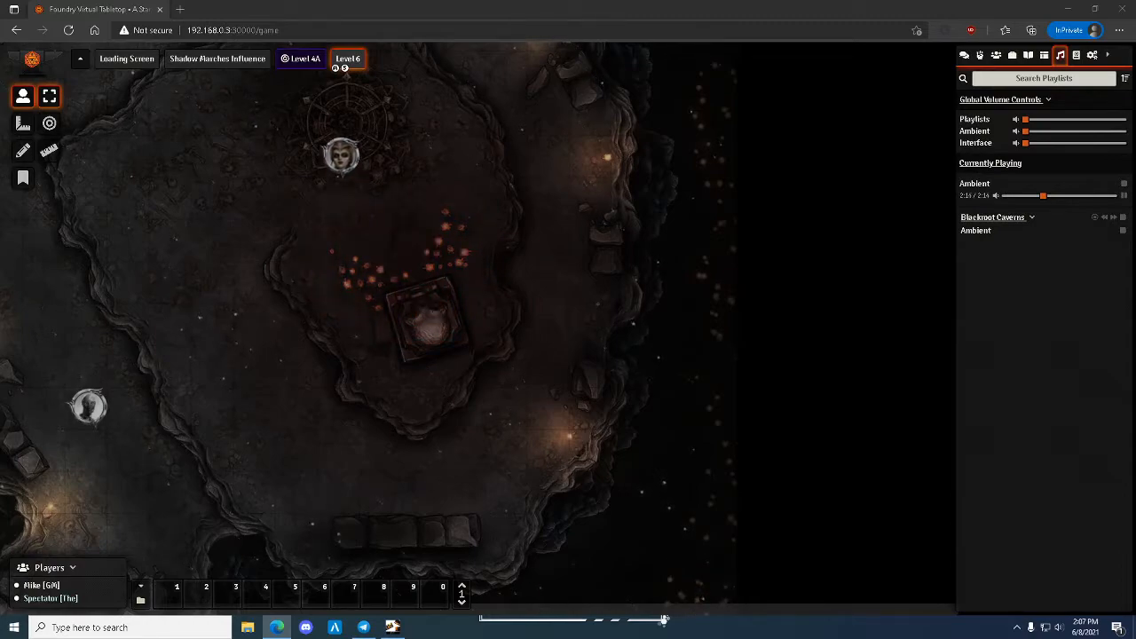